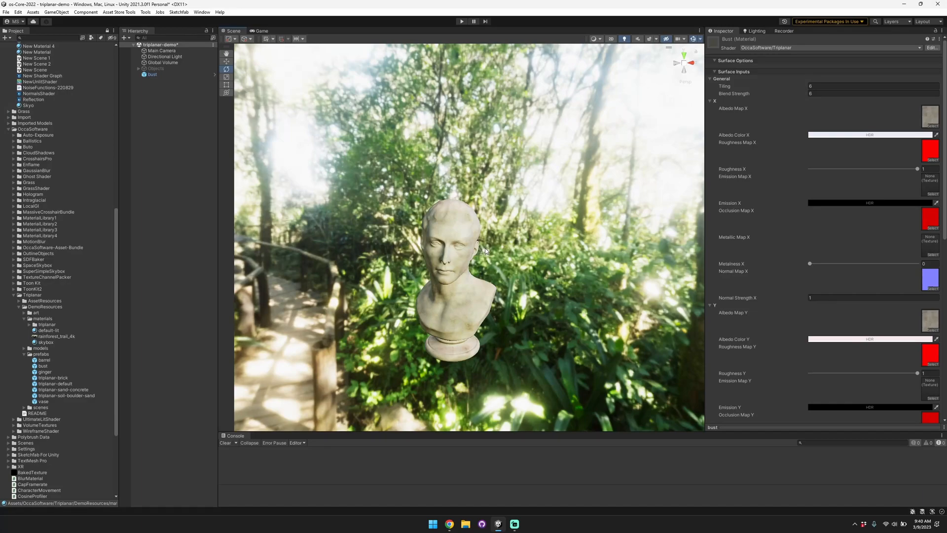
pyautogui.moveTo(442, 270)
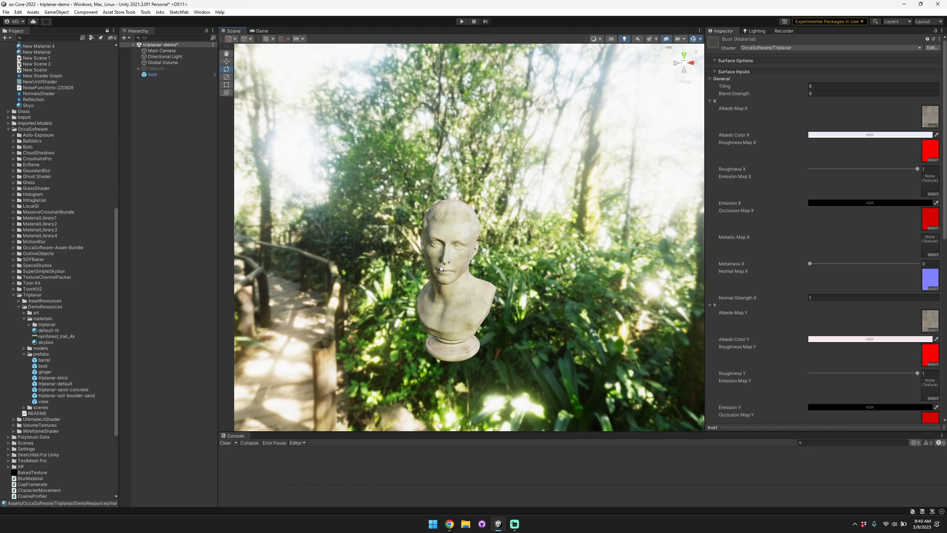
pyautogui.moveTo(597, 241)
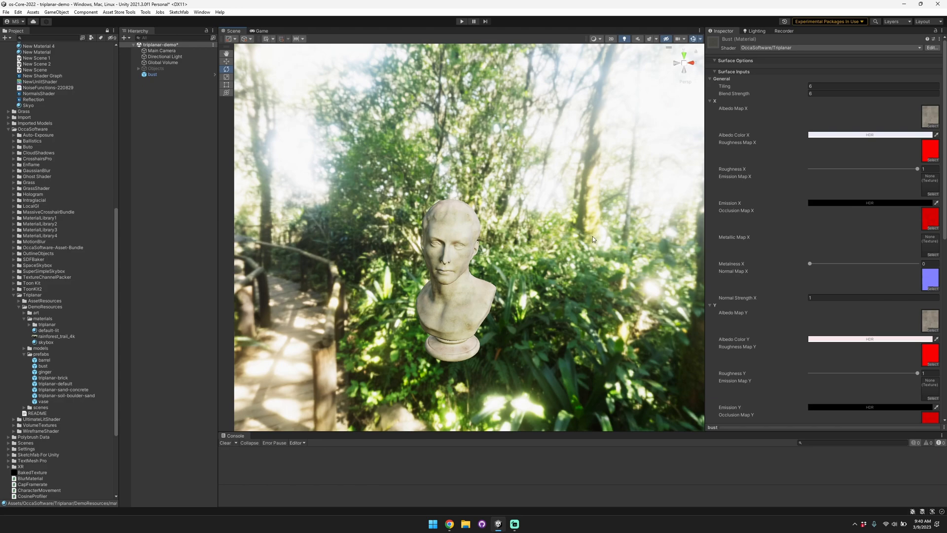
pyautogui.moveTo(741, 96)
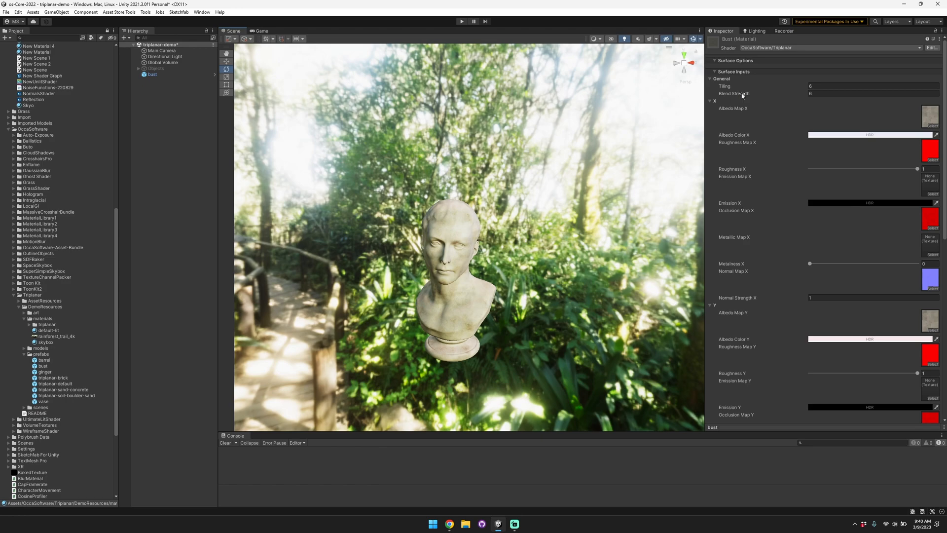
pyautogui.moveTo(538, 182)
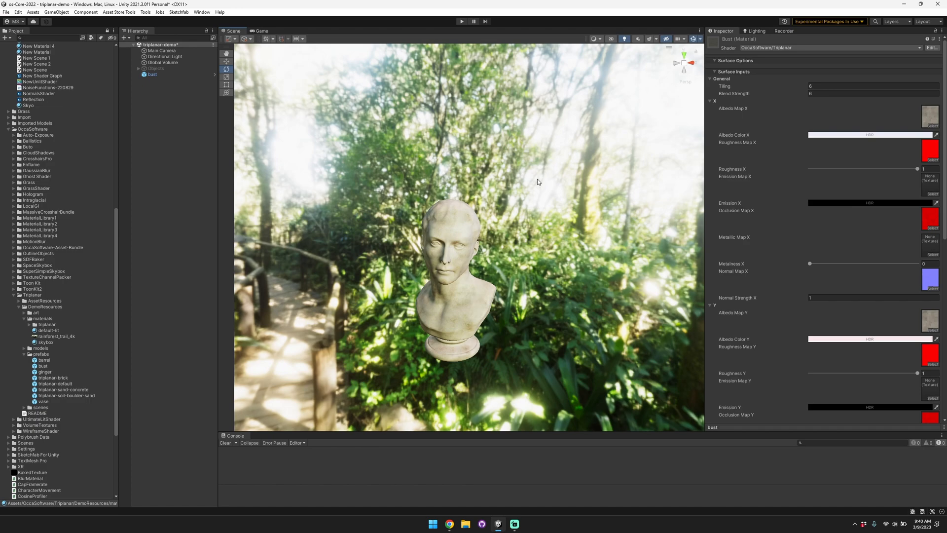
pyautogui.moveTo(518, 184)
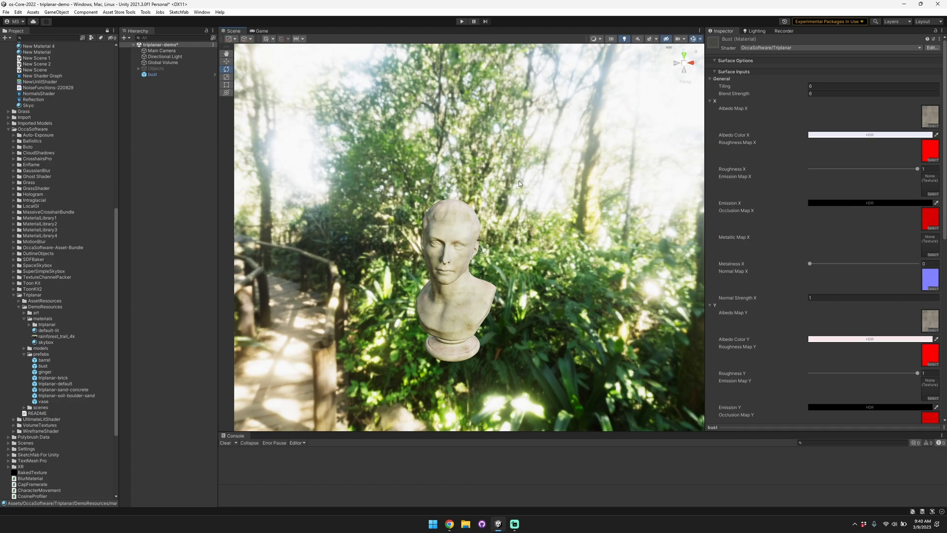
pyautogui.moveTo(373, 235)
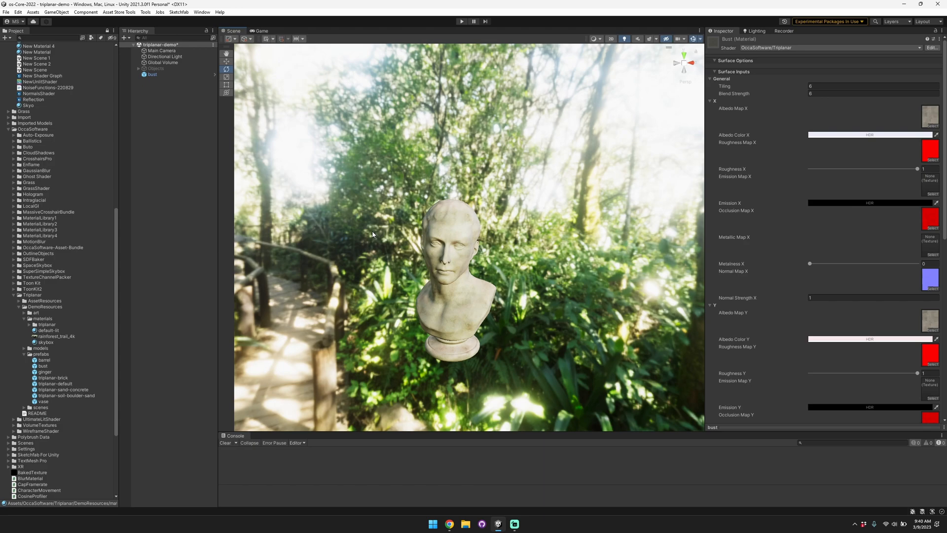
pyautogui.moveTo(448, 291)
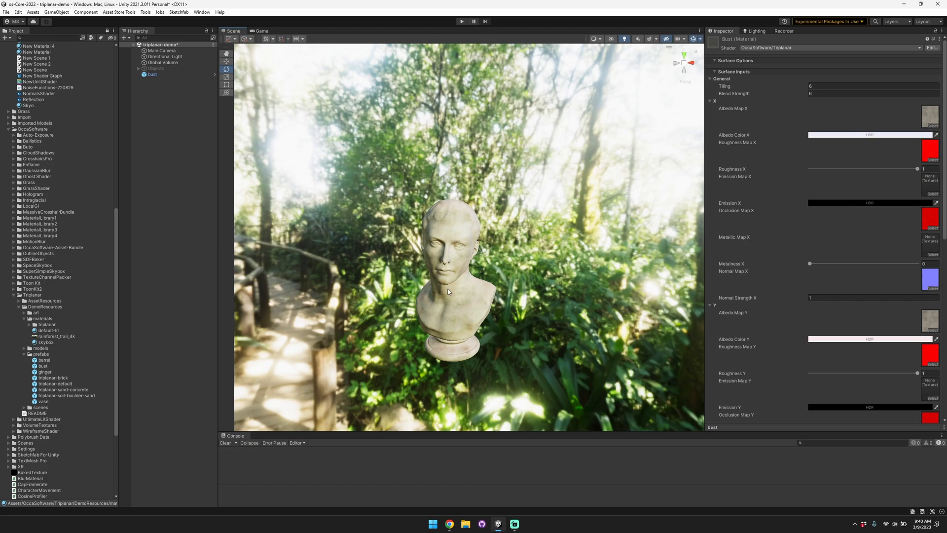
pyautogui.moveTo(459, 319)
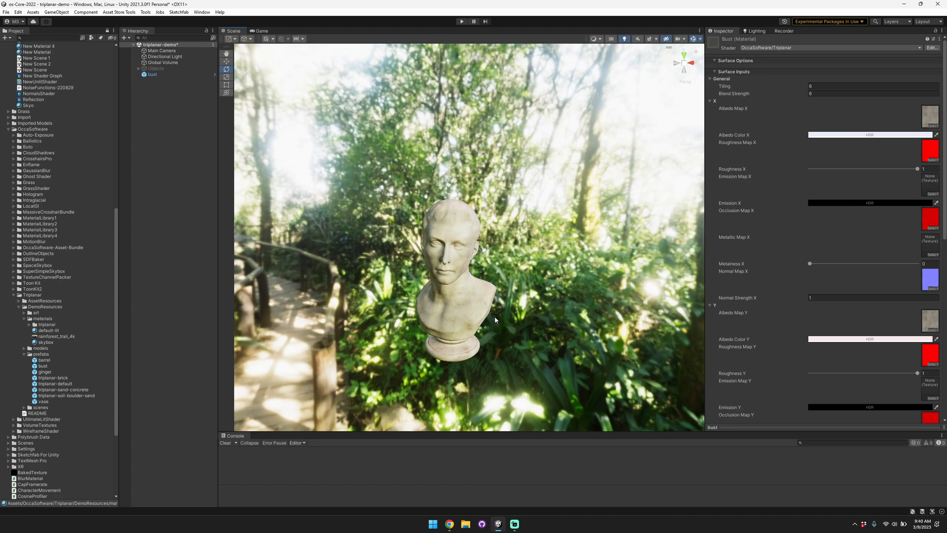
pyautogui.moveTo(477, 327)
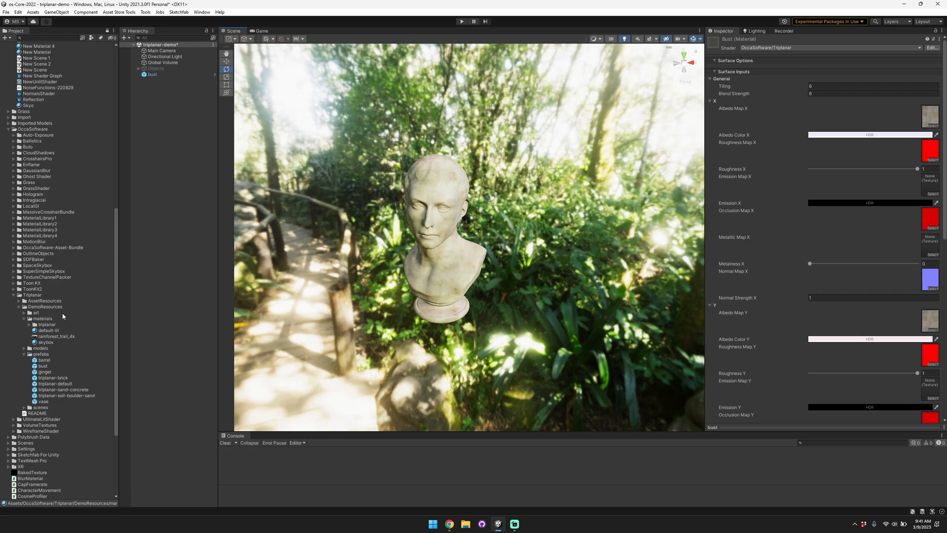
pyautogui.moveTo(28, 327)
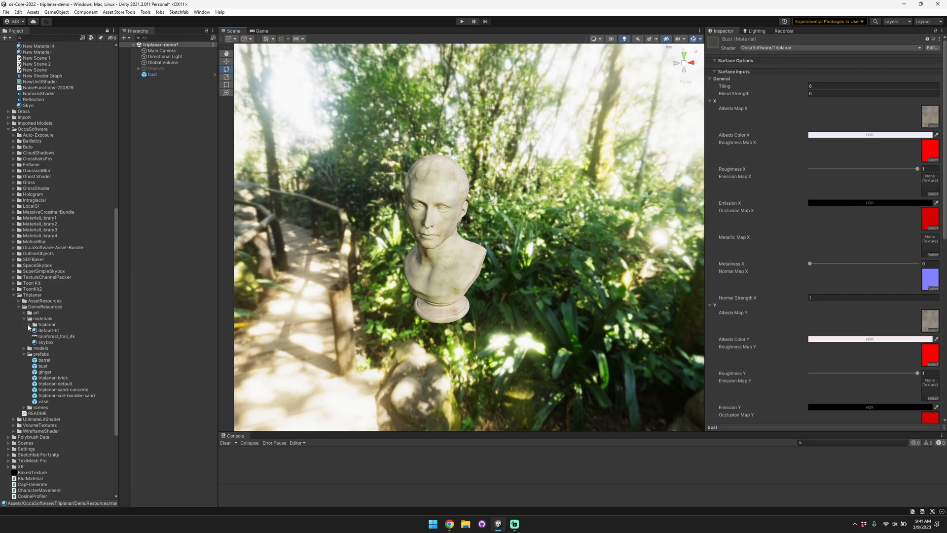
# - Place the ginger beside the bust and give it the yellow-and-blue Vase triplanar material
pyautogui.click(47, 324)
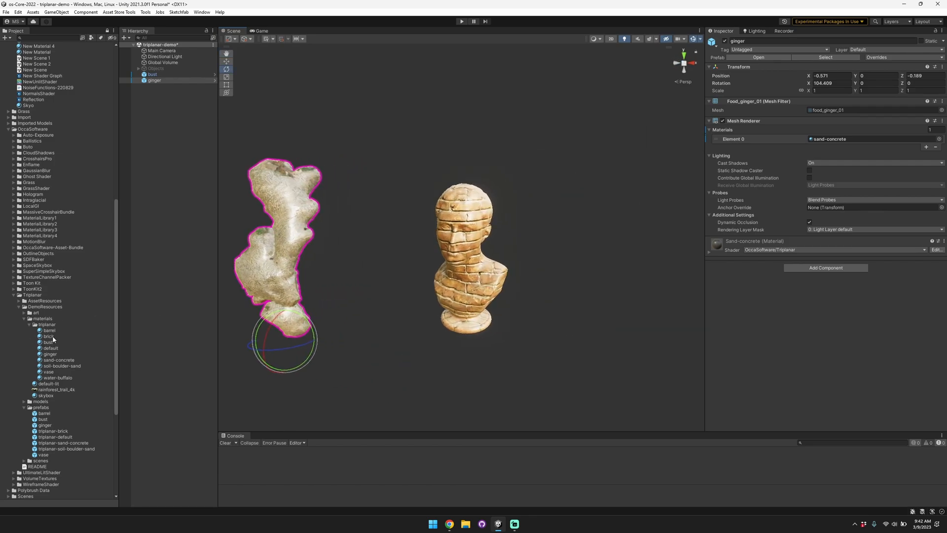
pyautogui.click(49, 330)
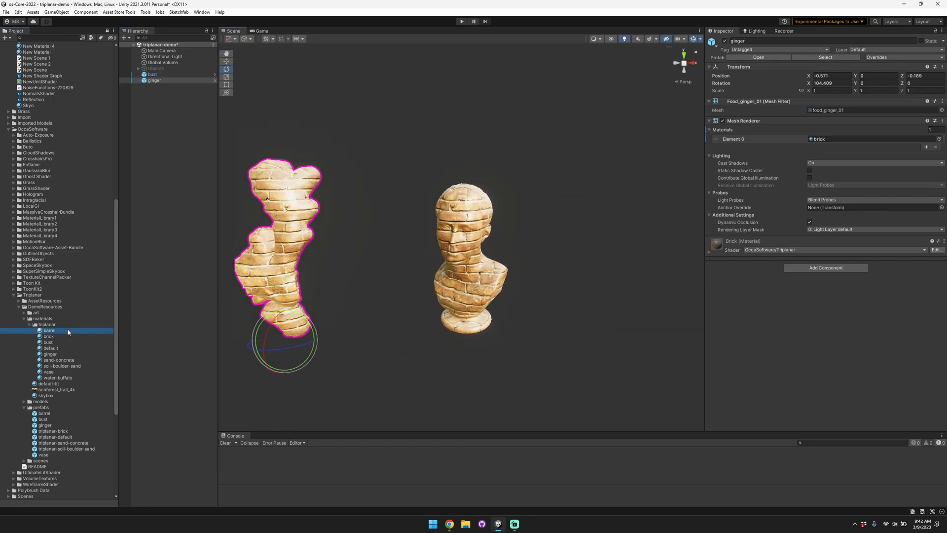
pyautogui.click(57, 378)
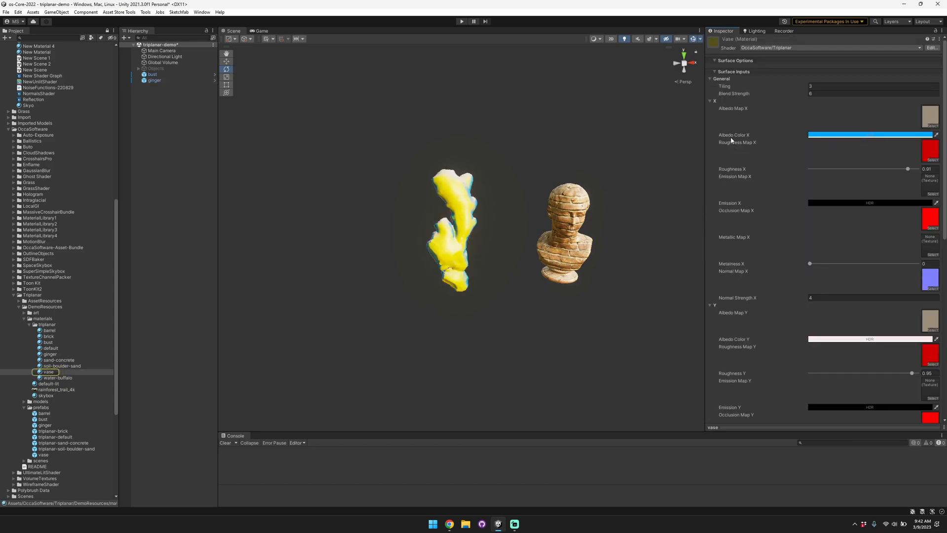
# - Set the vase material's Albedo Color X to a saturated blue via the HDR picker
pyautogui.click(44, 454)
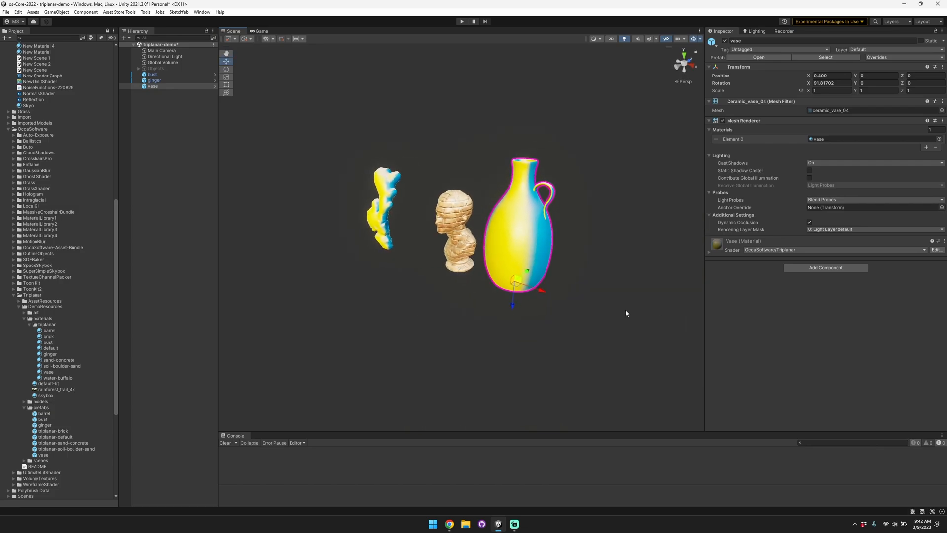
pyautogui.click(48, 372)
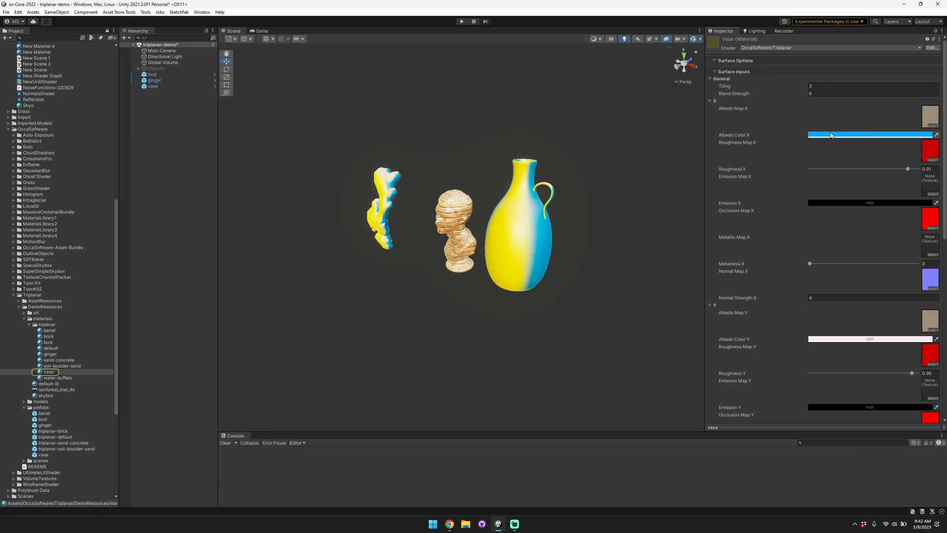
pyautogui.moveTo(845, 139)
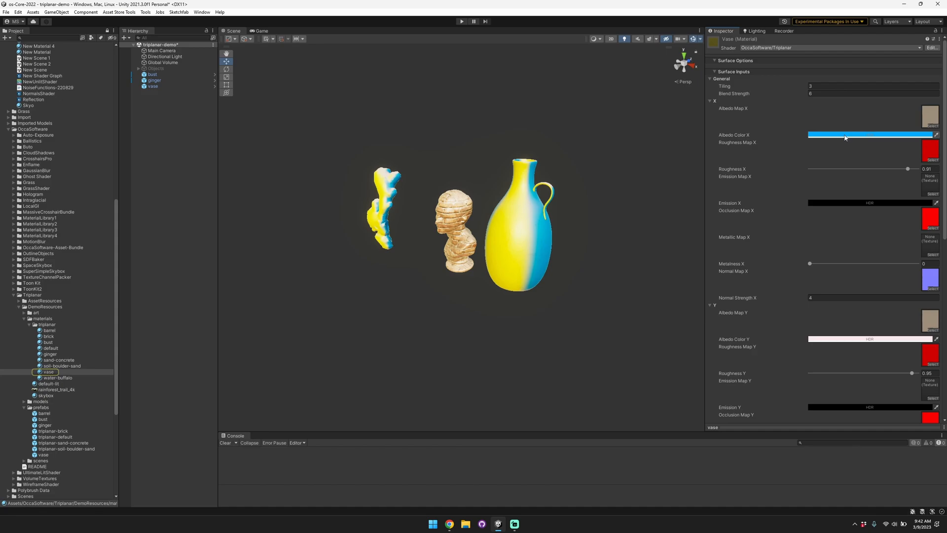
pyautogui.click(871, 134)
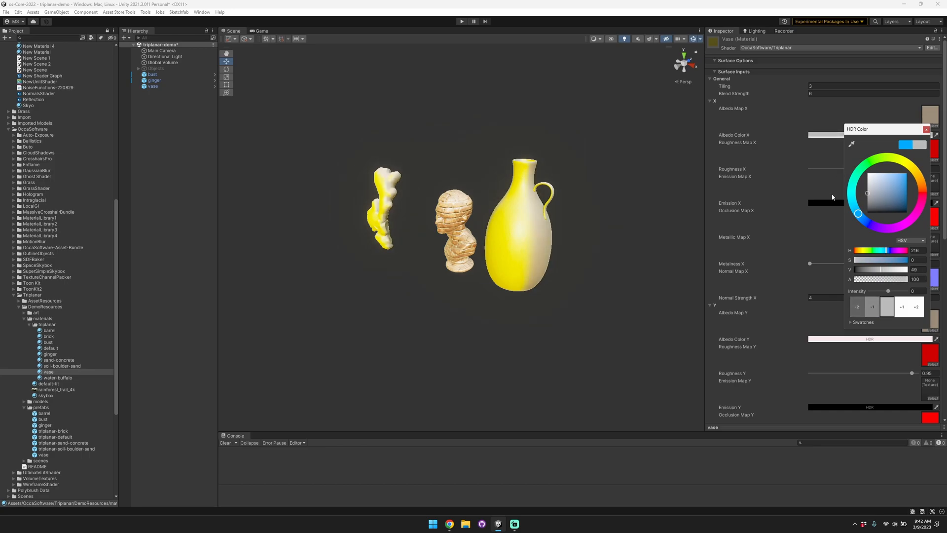
pyautogui.click(893, 184)
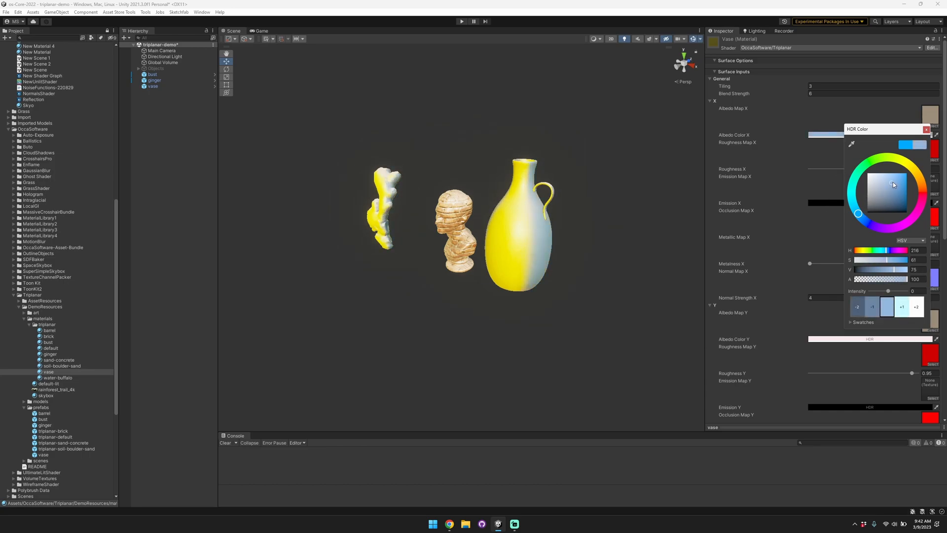
pyautogui.click(870, 94)
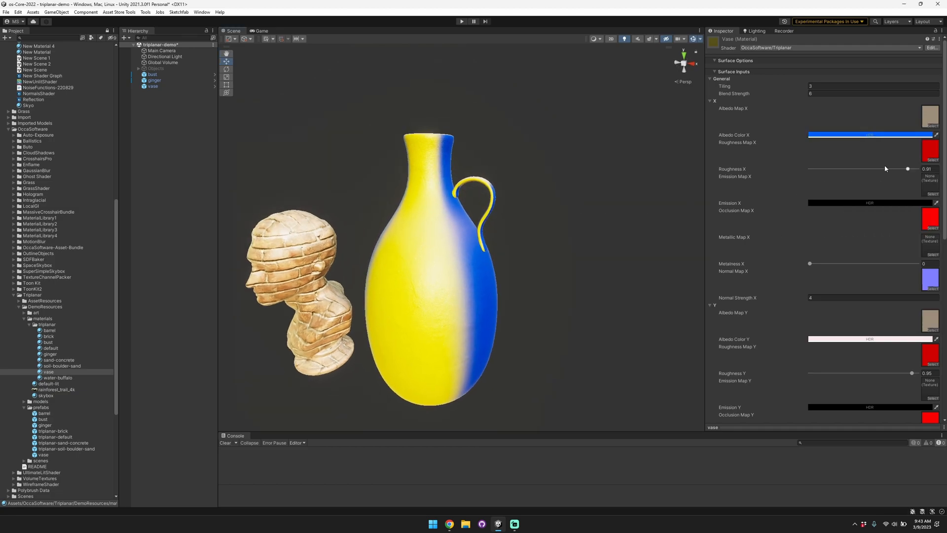
pyautogui.click(931, 127)
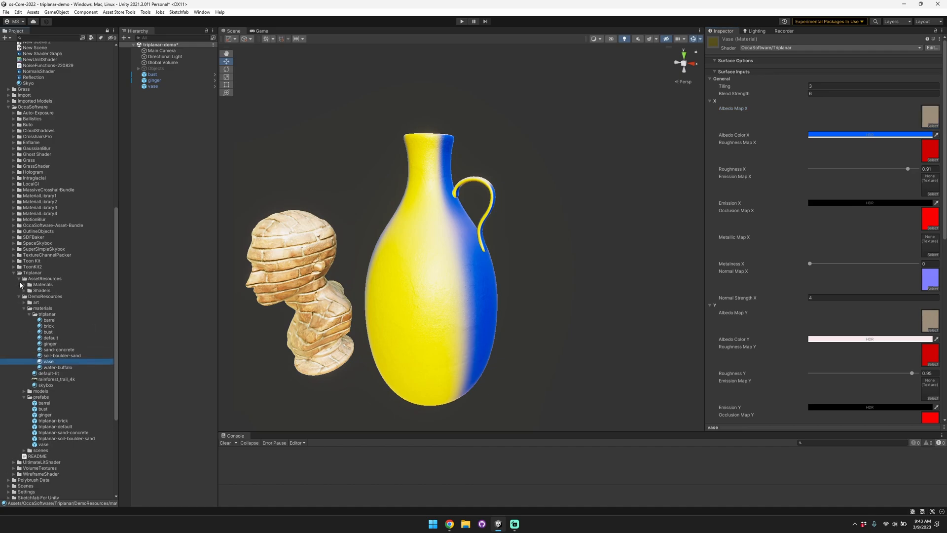
# - Assign the red_laterite_soil_stones texture to Albedo Map X with a white tint
pyautogui.click(28, 302)
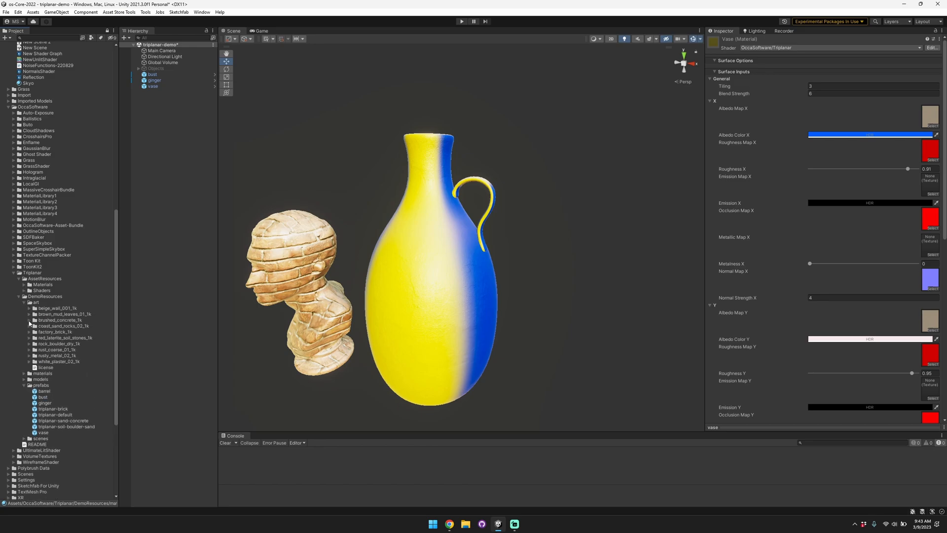
pyautogui.click(63, 338)
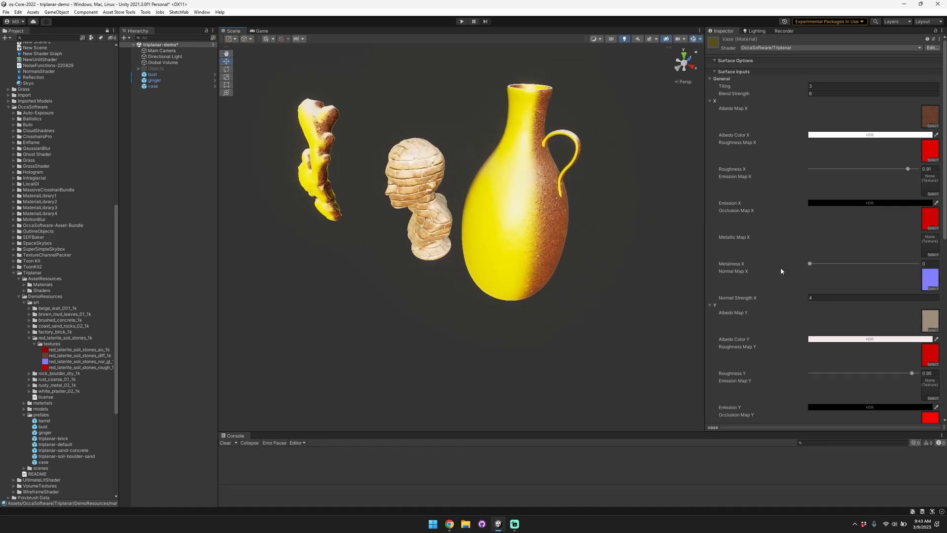
pyautogui.click(712, 100)
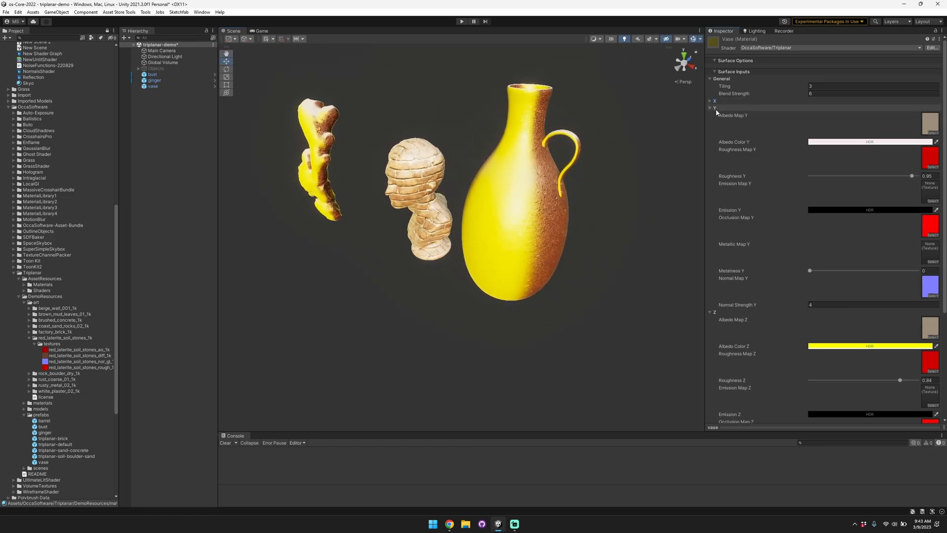
pyautogui.click(712, 107)
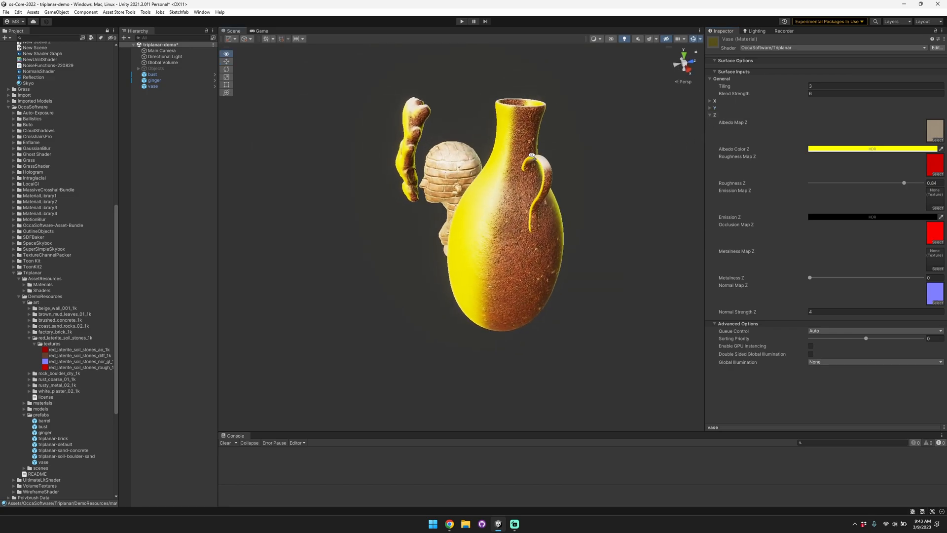
# - Set Albedo Color Z to white and assign the factory_brick texture to Albedo Map Z
pyautogui.click(872, 148)
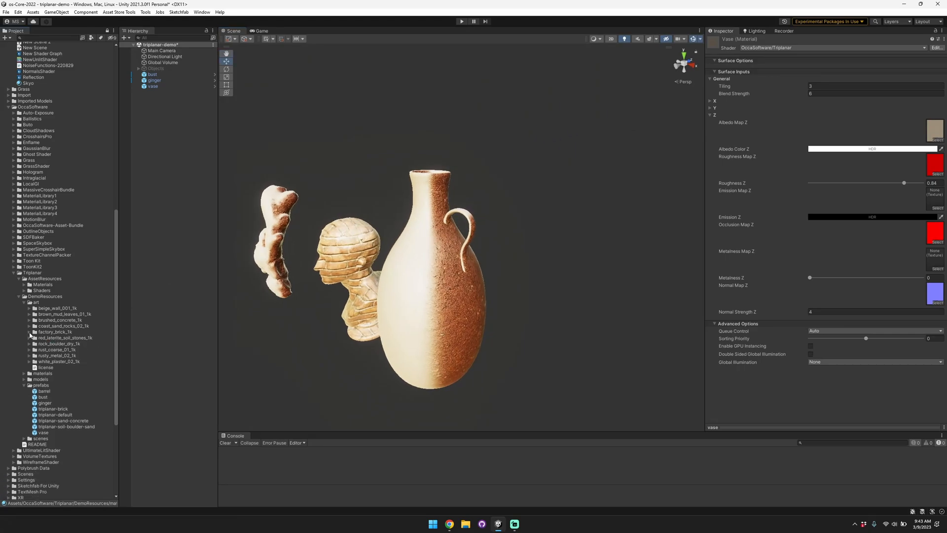
pyautogui.click(24, 331)
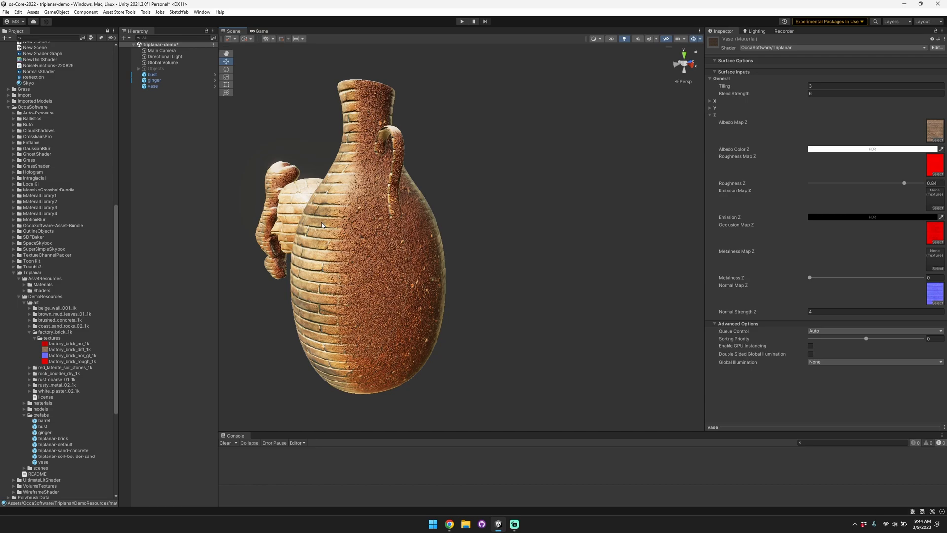
pyautogui.moveTo(397, 244)
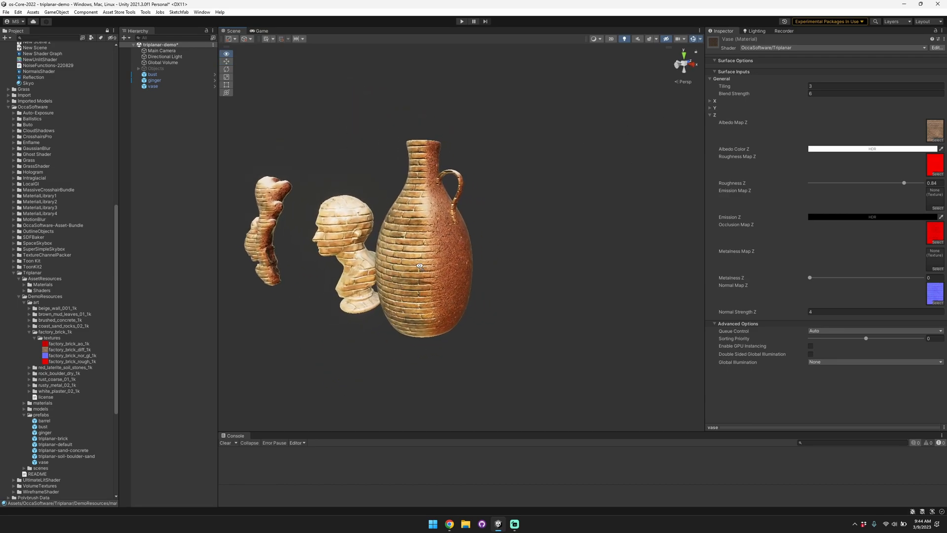
# - Set the vase material's Tiling to 5.19 and Blend Strength to 7.3
pyautogui.write('0.59')
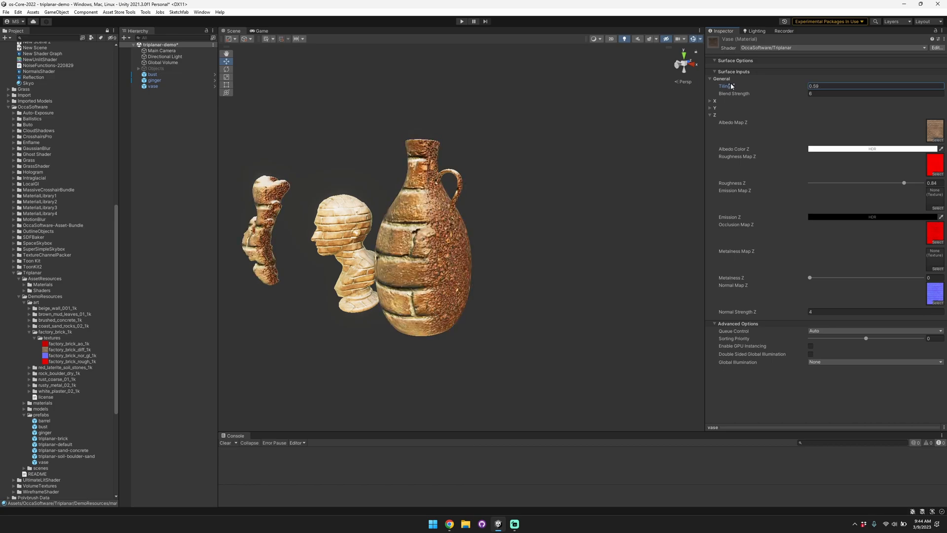
pyautogui.write('3.39')
pyautogui.click(876, 93)
pyautogui.write('58.8')
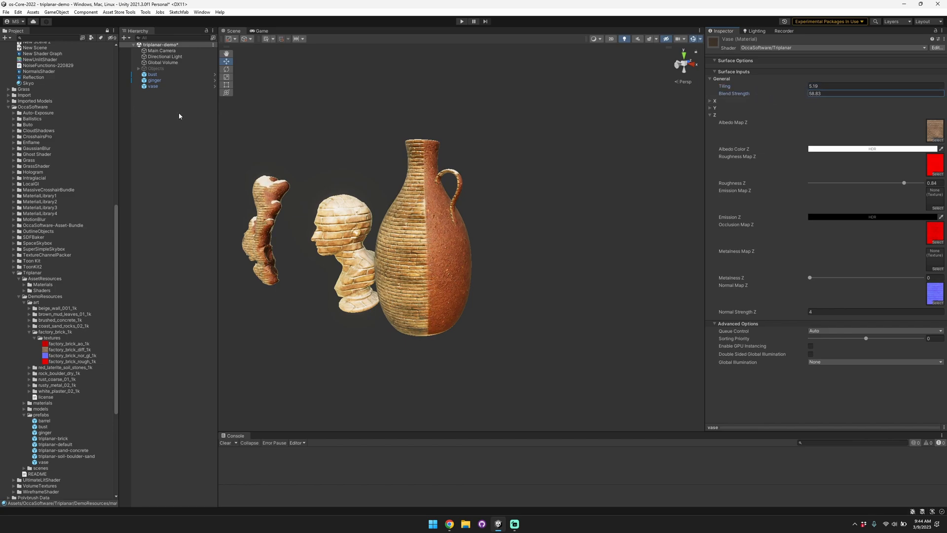
pyautogui.write('3.49')
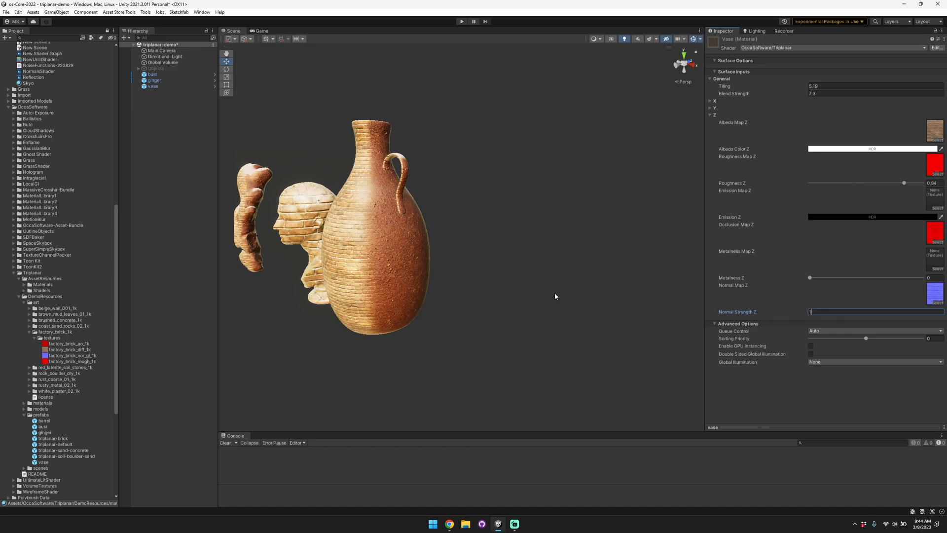
pyautogui.moveTo(554, 296)
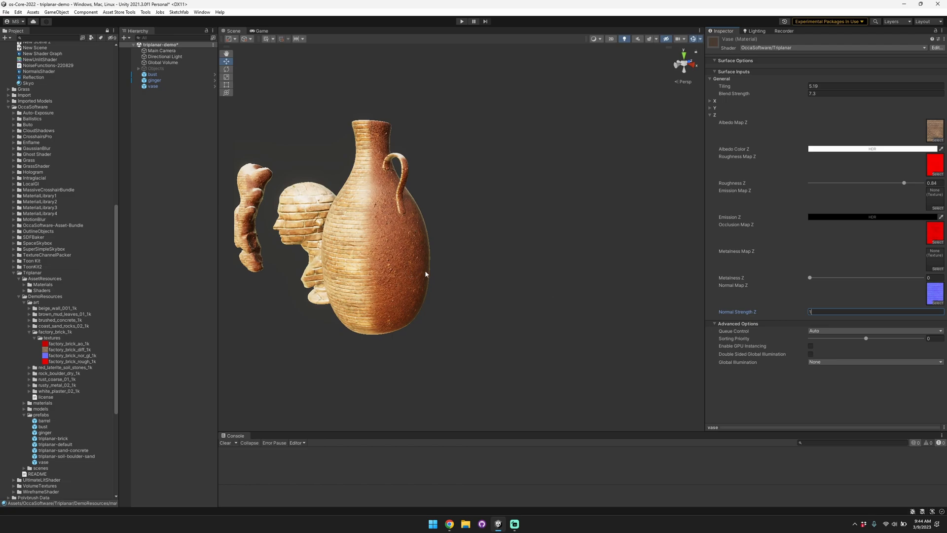
pyautogui.moveTo(780, 164)
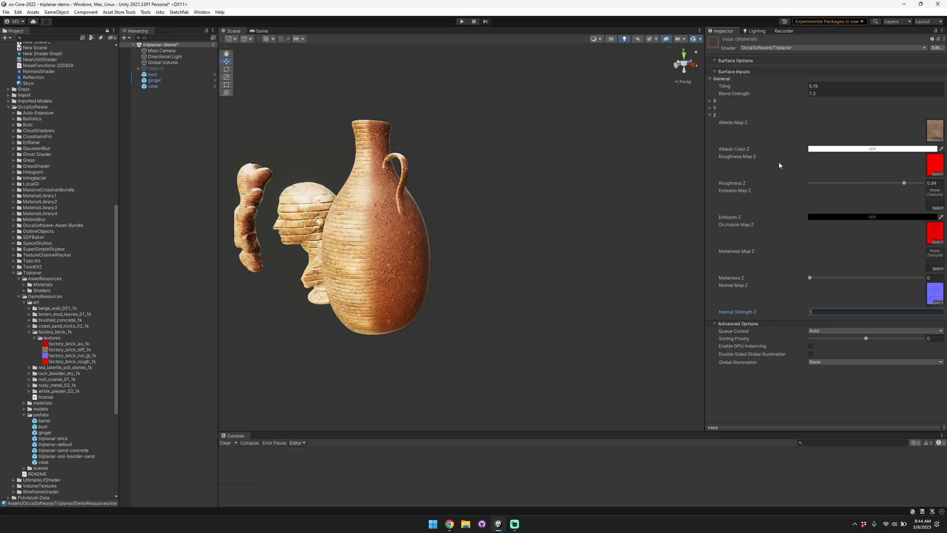
# - Expand then collapse the X foldout so X, Y and Z settings are all folded away
pyautogui.click(710, 101)
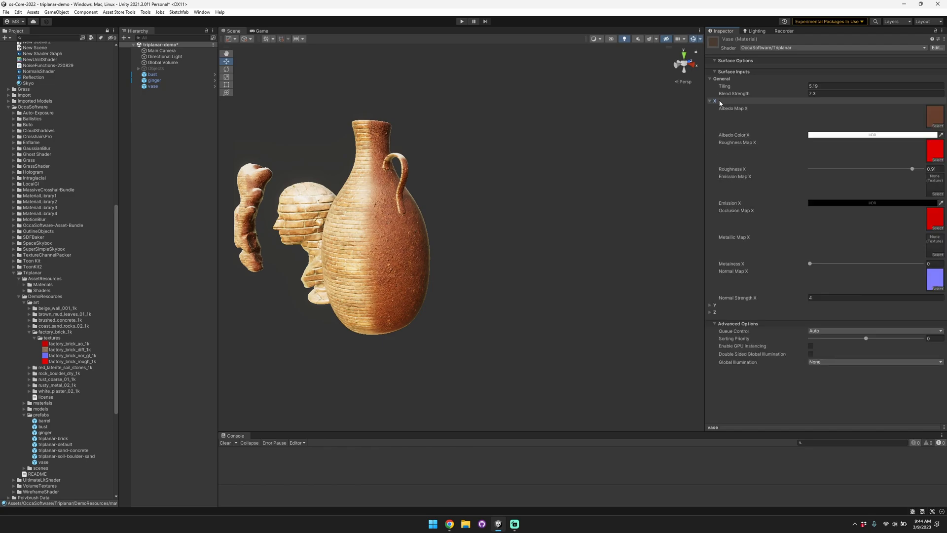
pyautogui.click(714, 101)
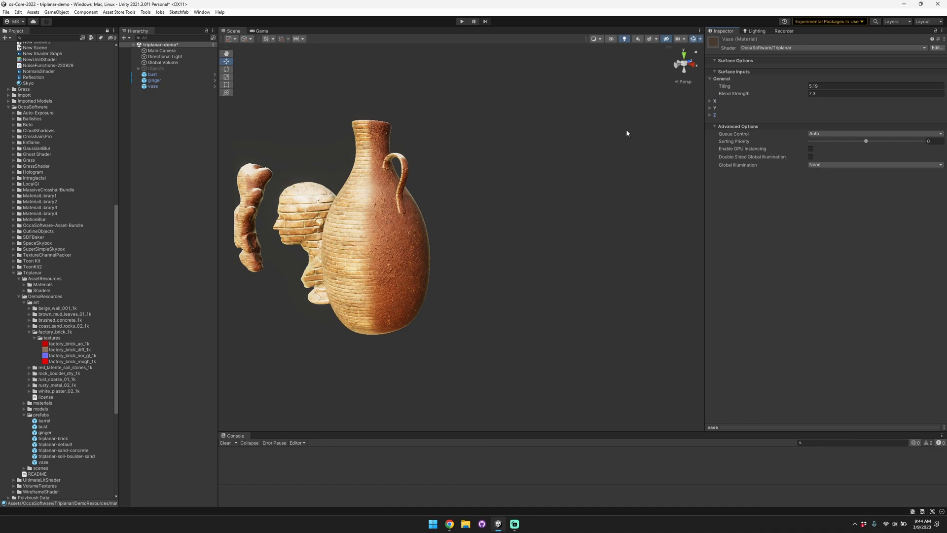
pyautogui.moveTo(550, 139)
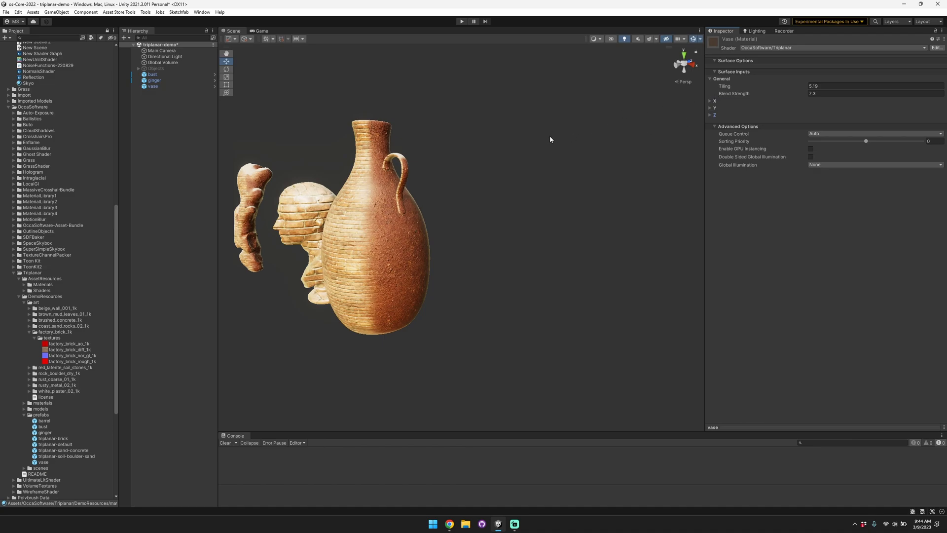